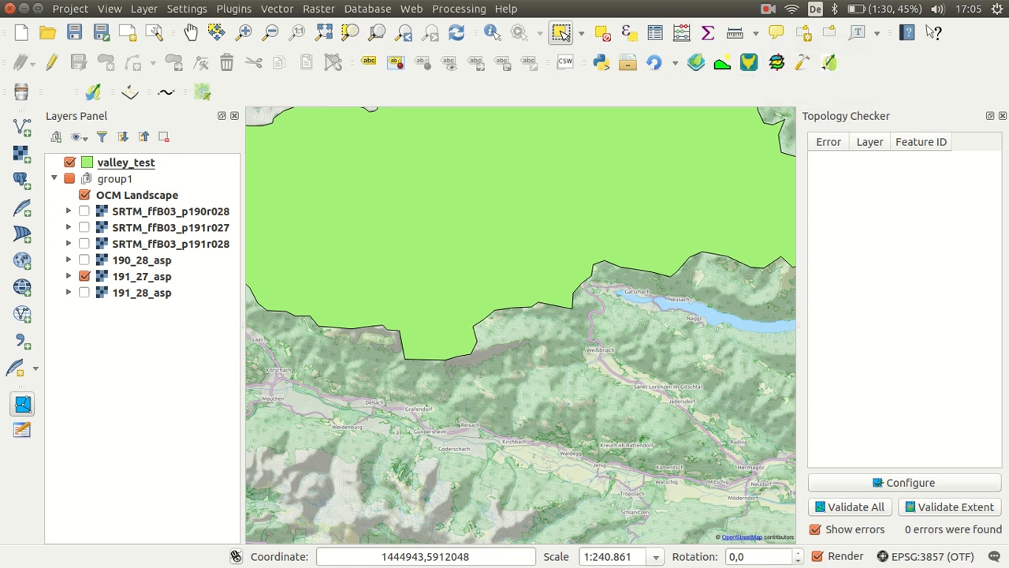
- Check the AutoTrace plugin details in the Plugin Manager
click(233, 10)
text(autotr)
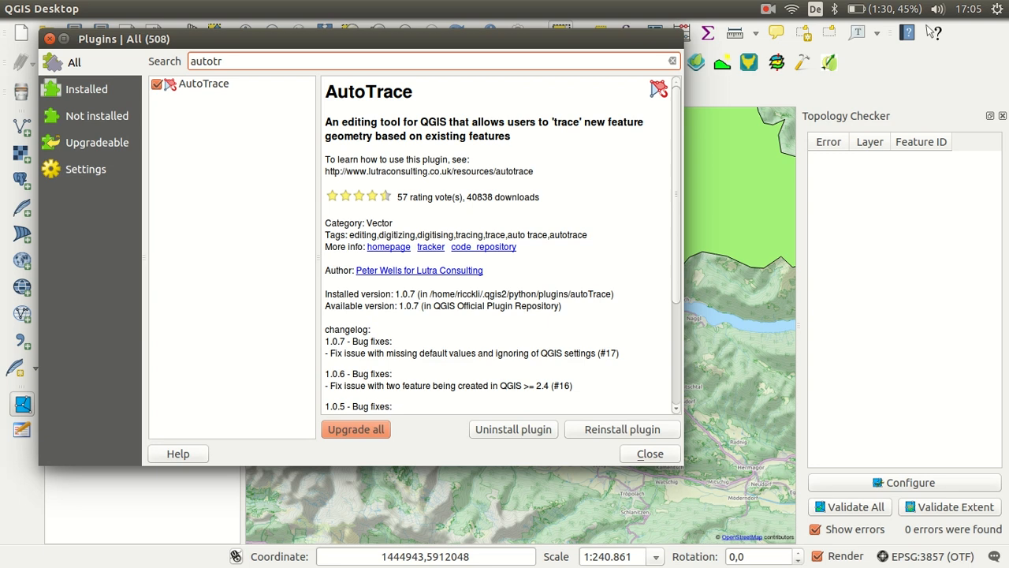
click(203, 83)
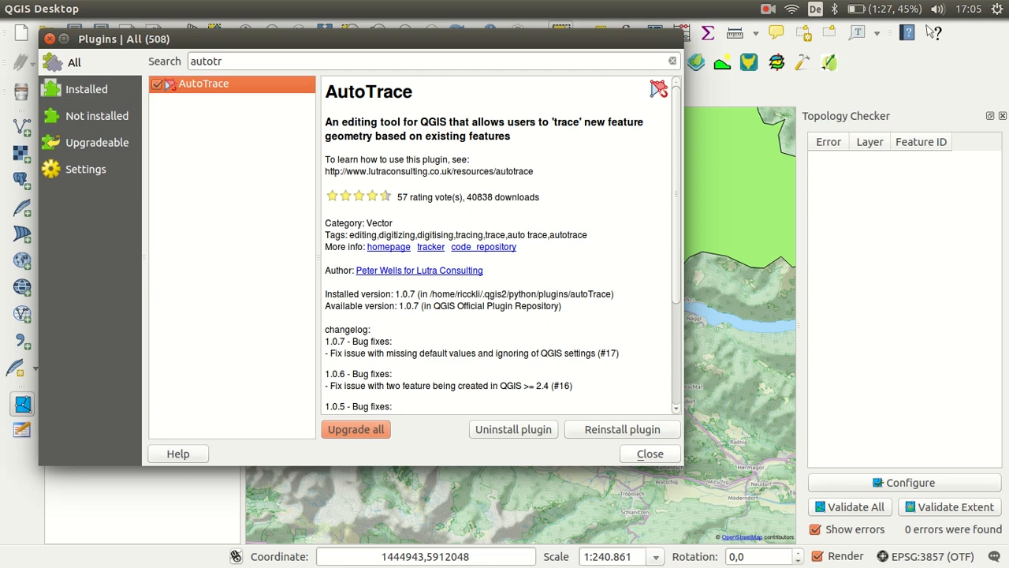
click(650, 452)
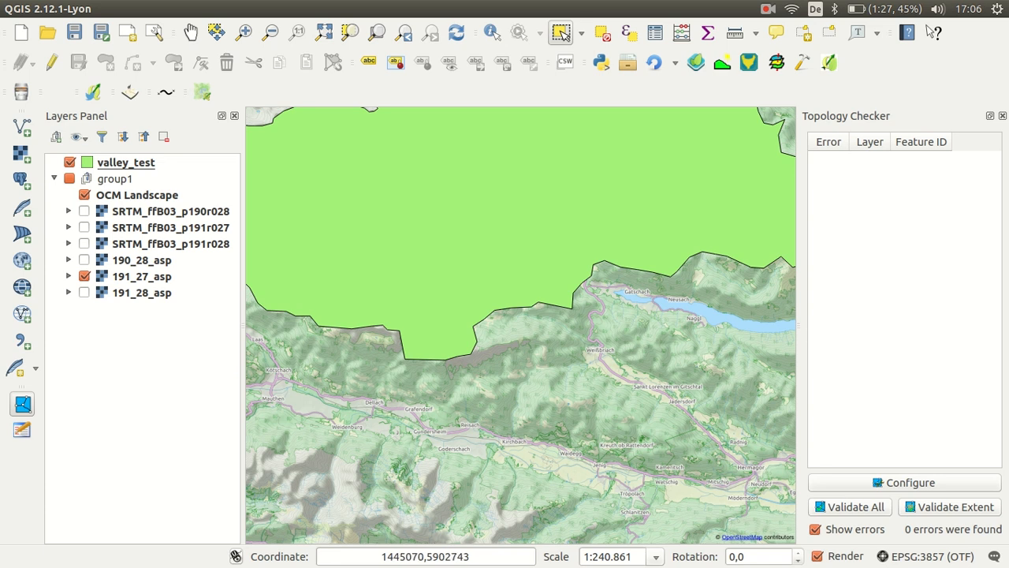
- Enable advanced snapping on valley_test to vertex and segment with a 10-pixel tolerance
click(186, 9)
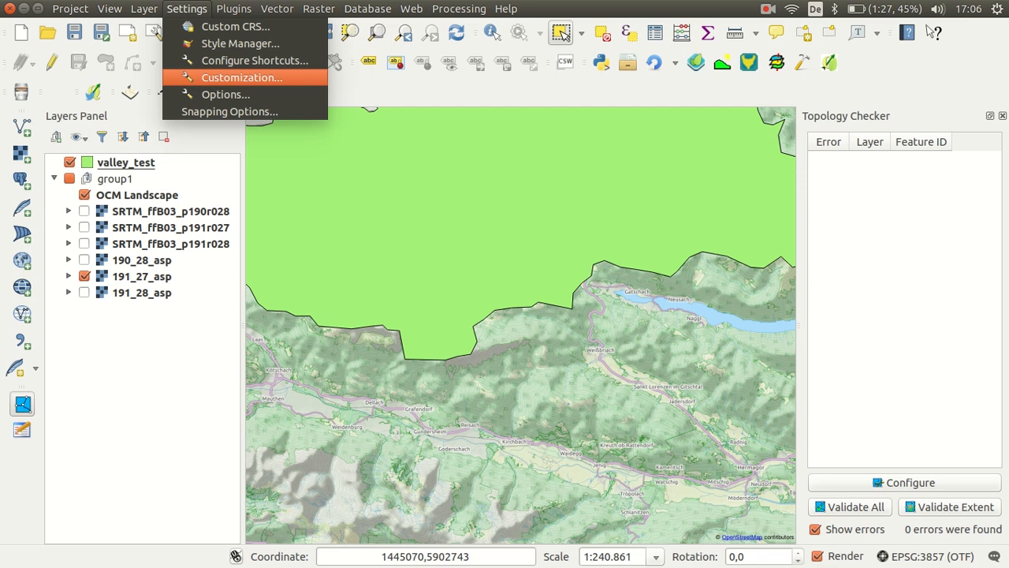
click(228, 111)
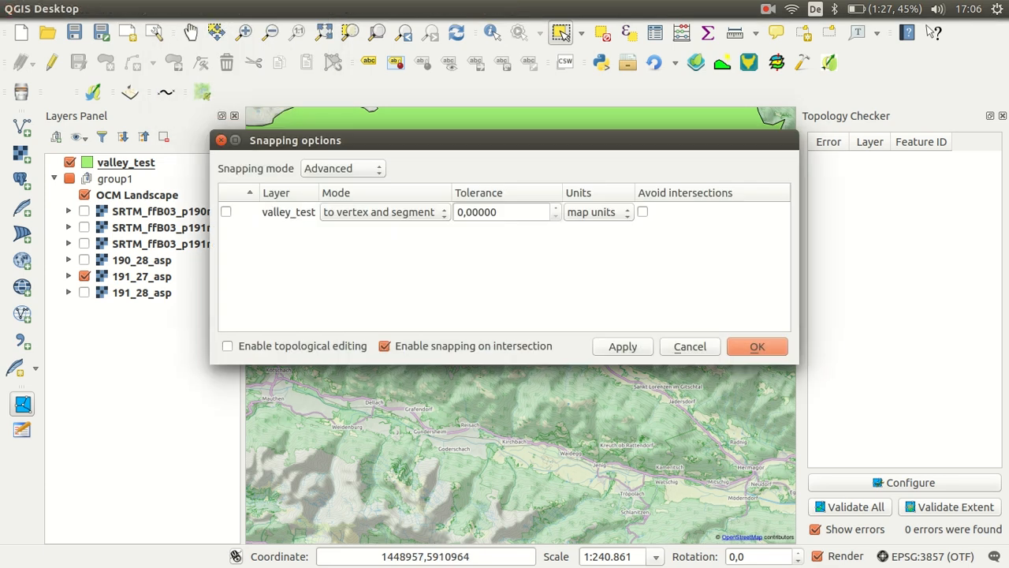
click(227, 212)
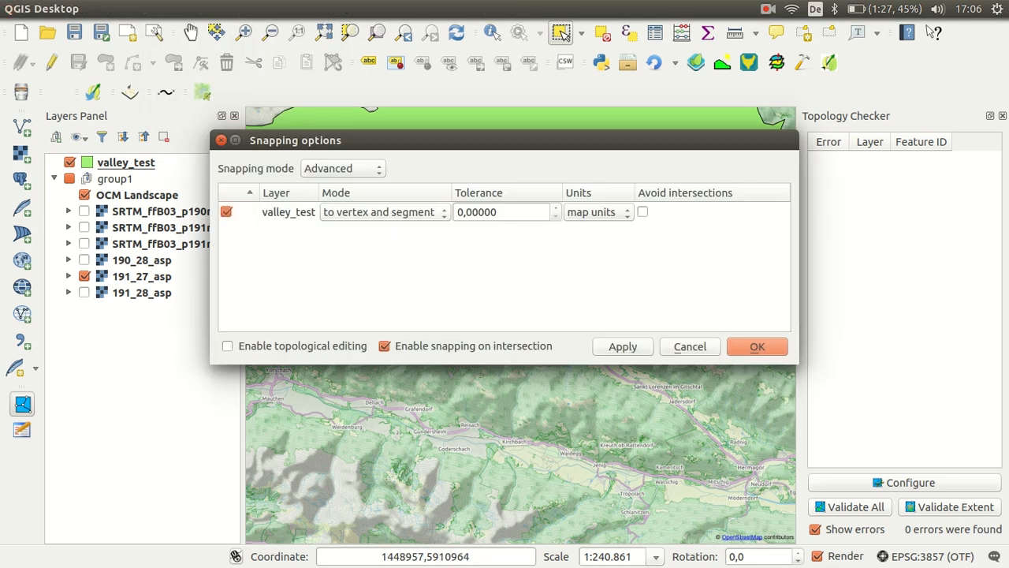
click(342, 167)
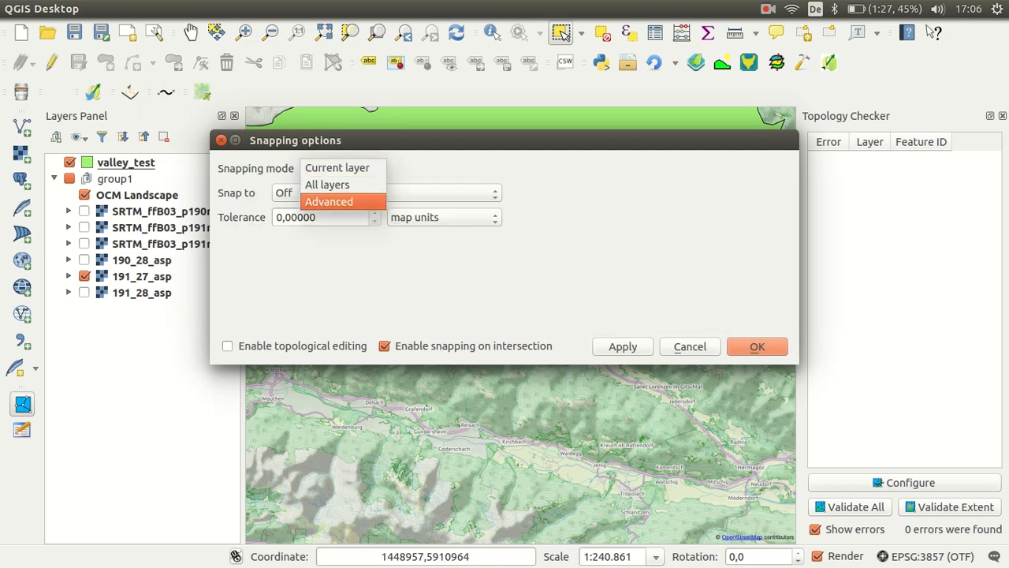
click(328, 202)
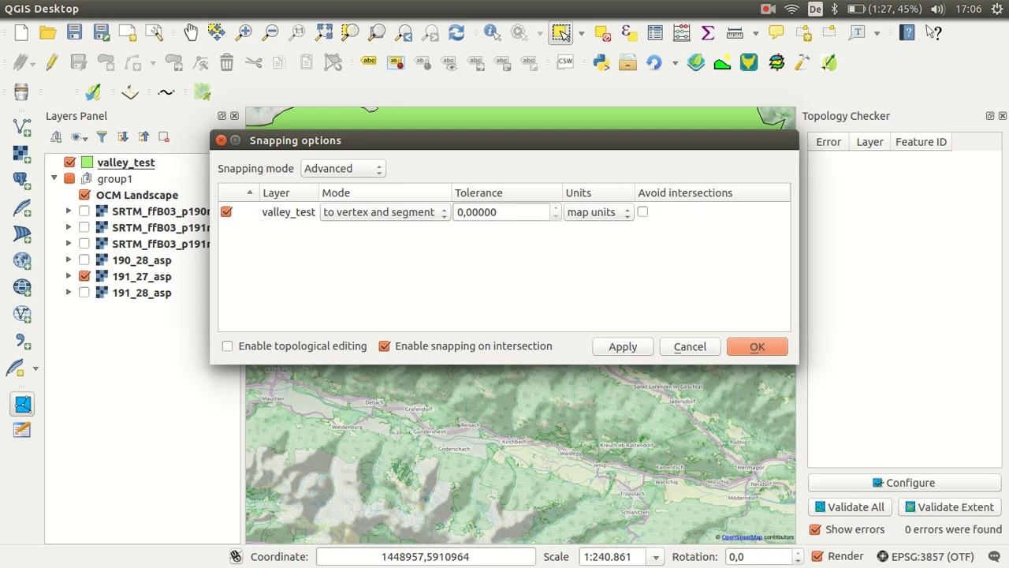
click(502, 212)
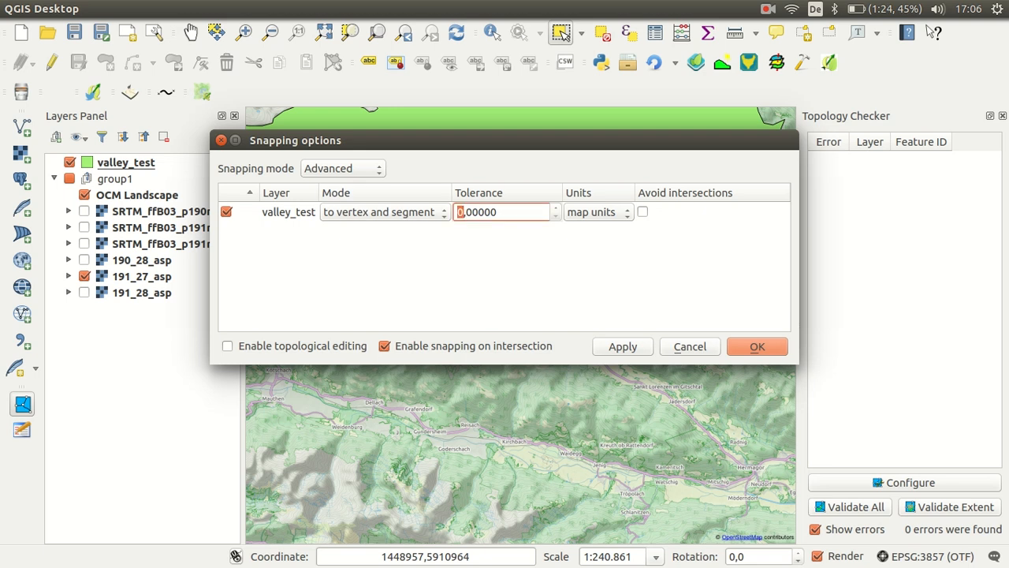
click(597, 211)
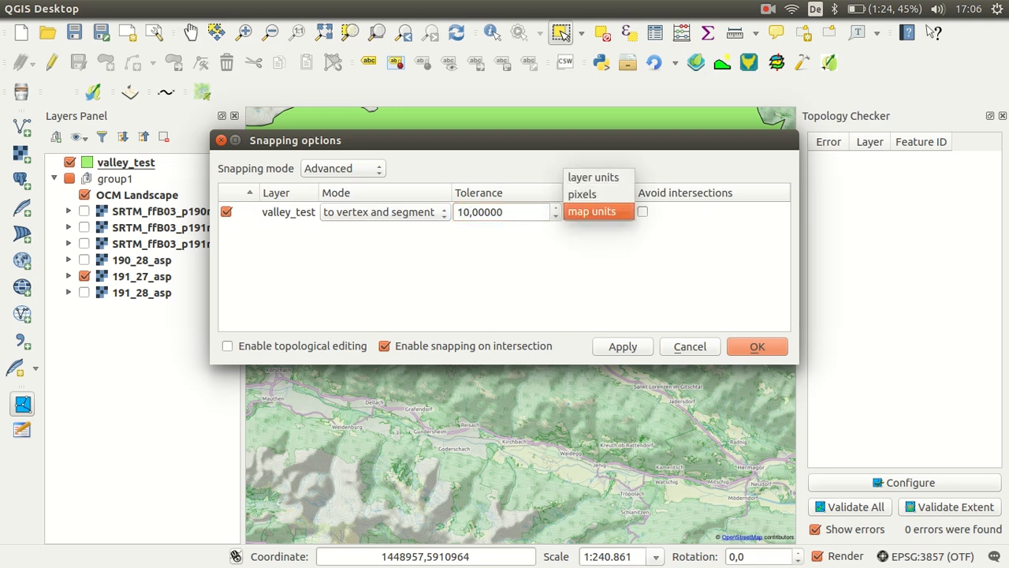
click(582, 194)
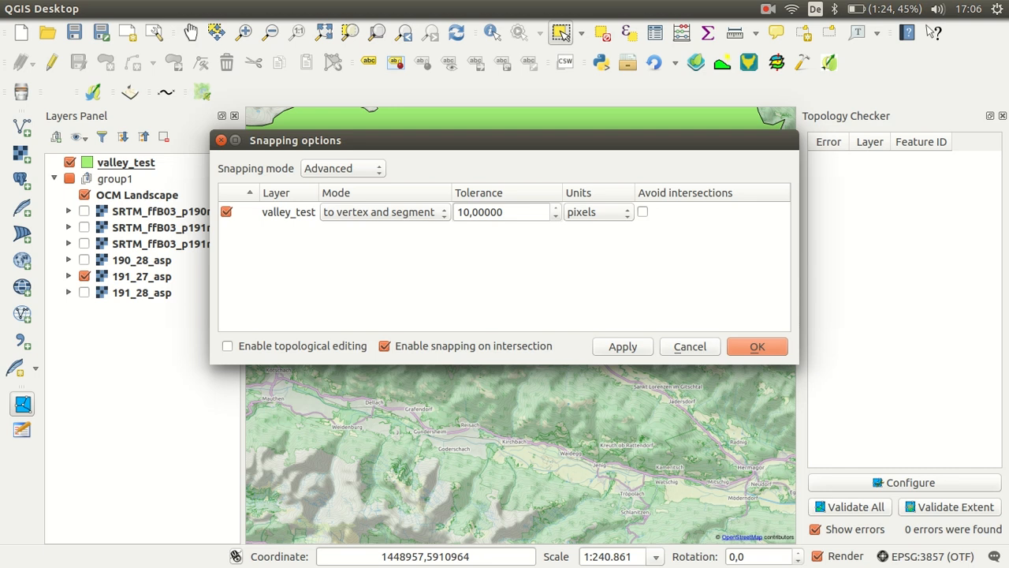
click(757, 347)
text(1243)
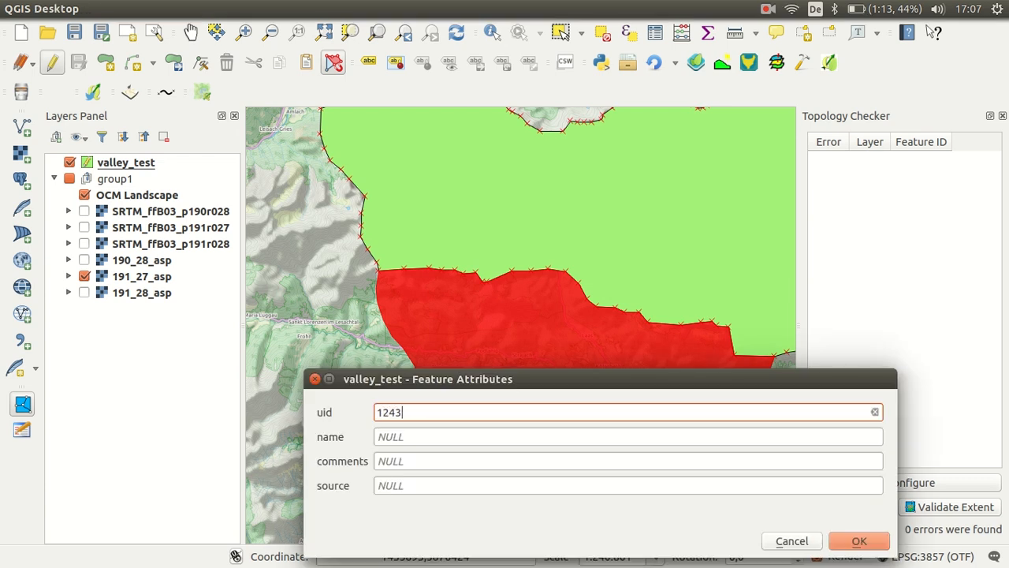
- Save the AutoTraced polygon along valley_test's southern edge with uid 1243
click(858, 540)
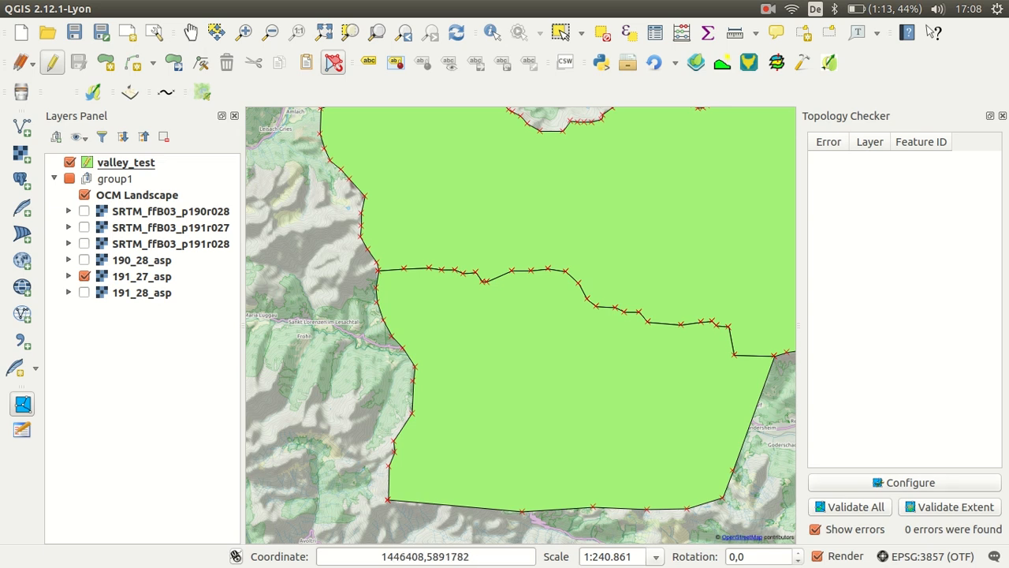
- Add a 'must not overlap' Topology Checker rule on the valley_test layer
click(903, 483)
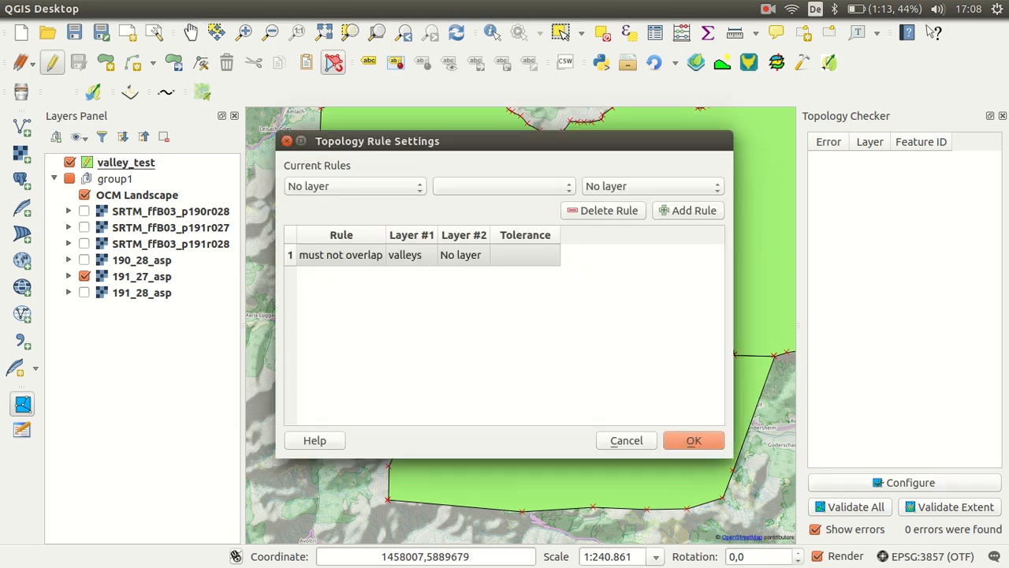
click(353, 186)
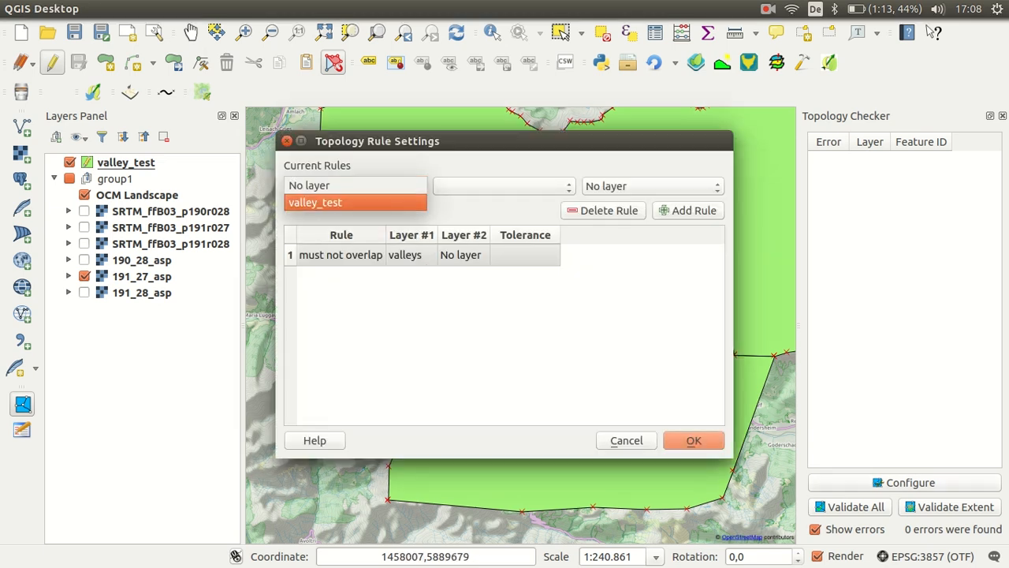
click(355, 202)
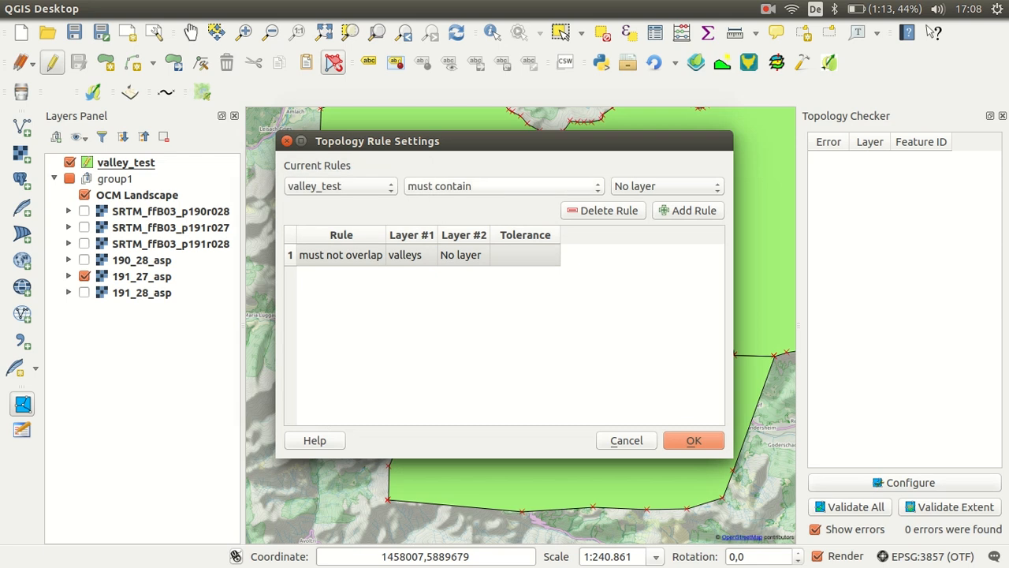
click(502, 186)
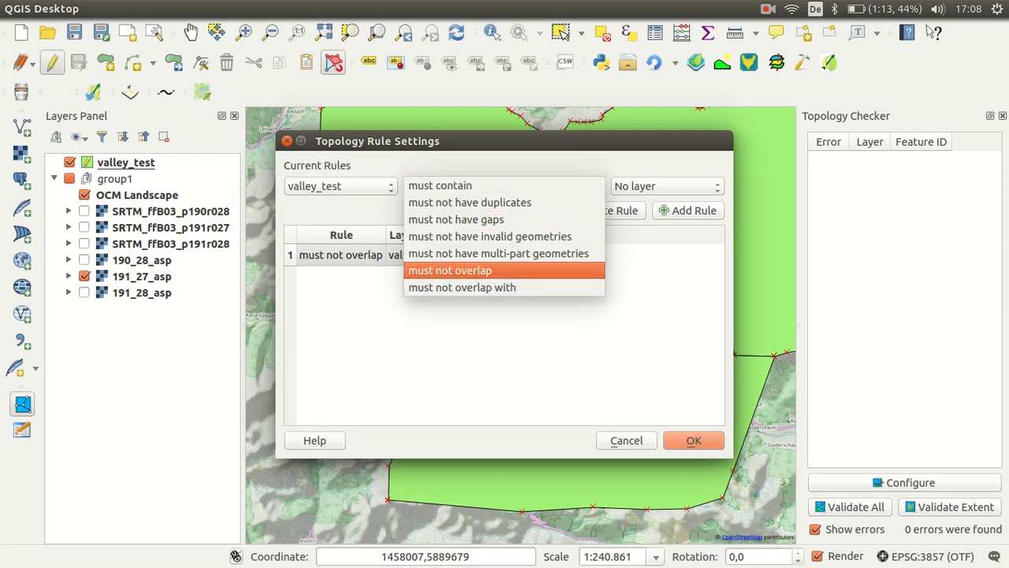
click(449, 269)
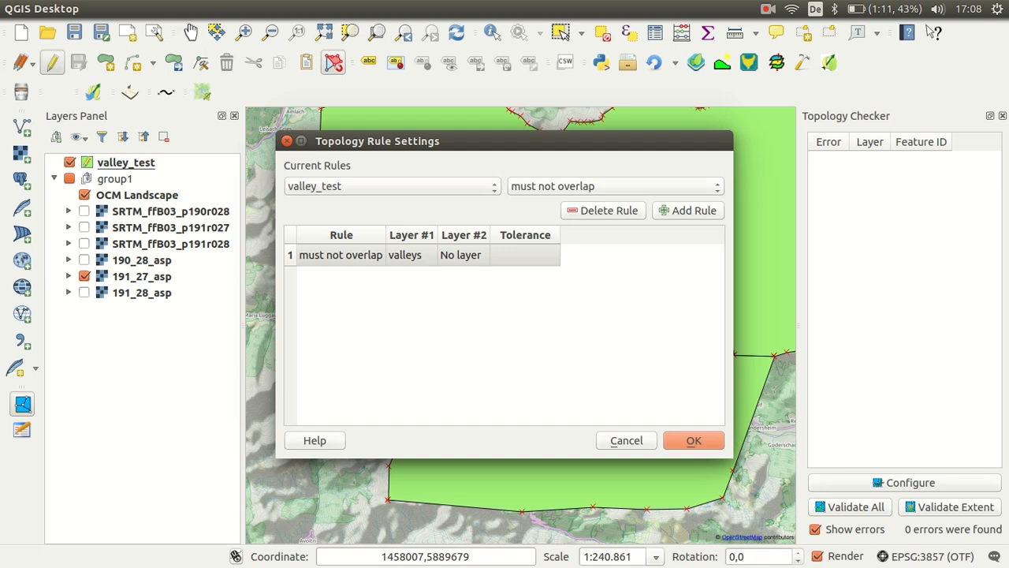
click(693, 440)
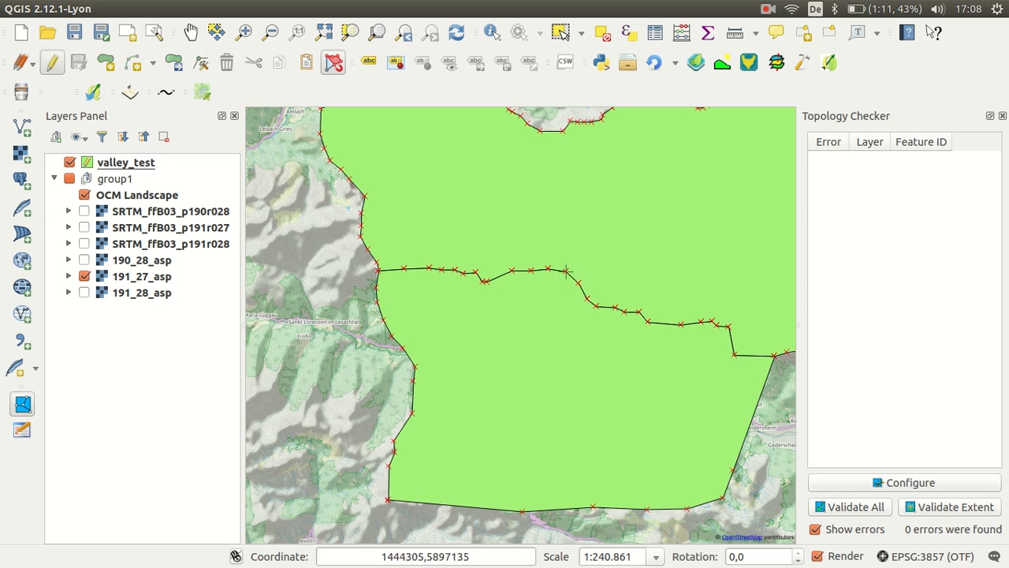
mouse_move(566, 271)
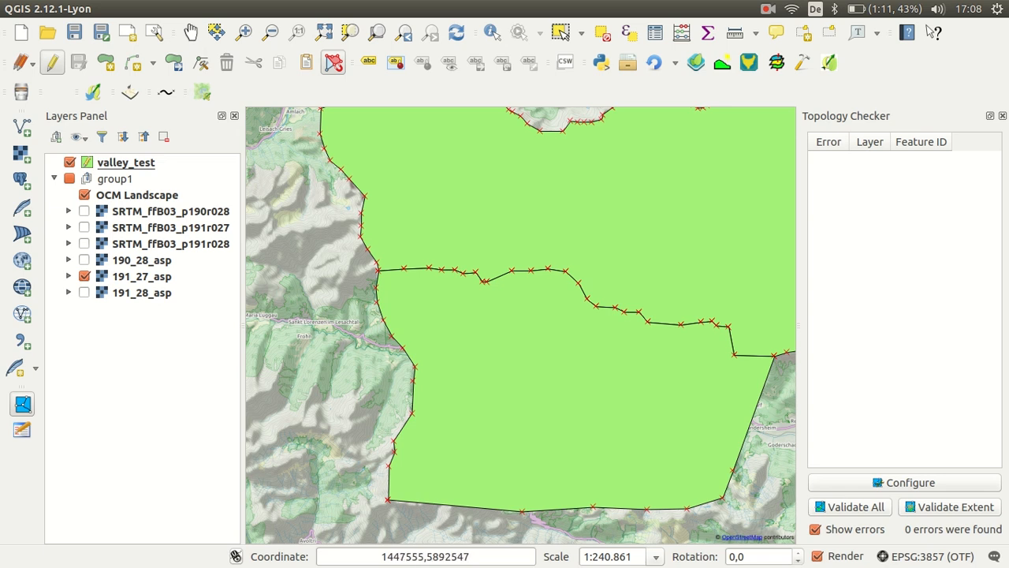